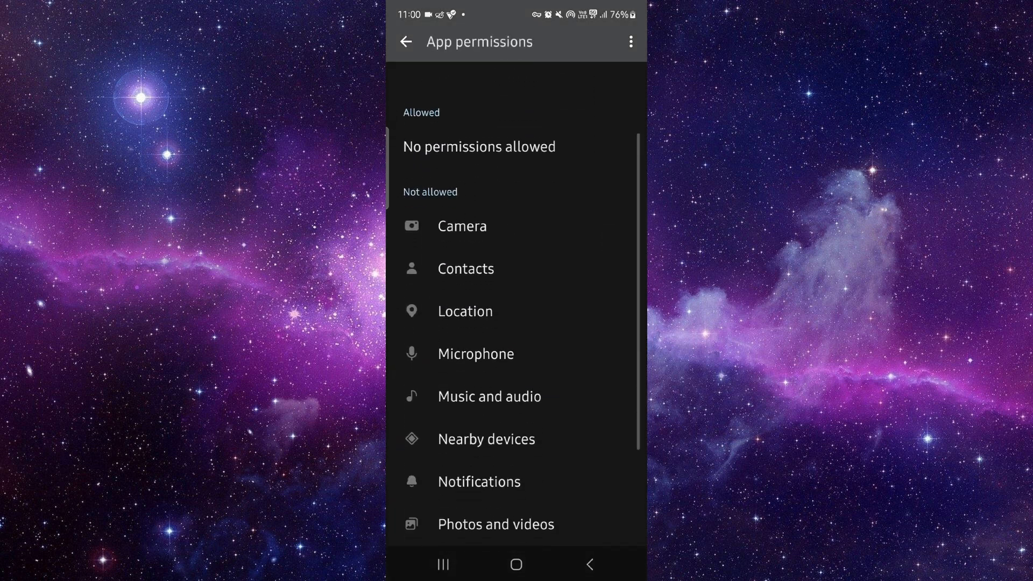
{"action": "scroll", "scroll_direction": "down", "scroll_amount": 3}
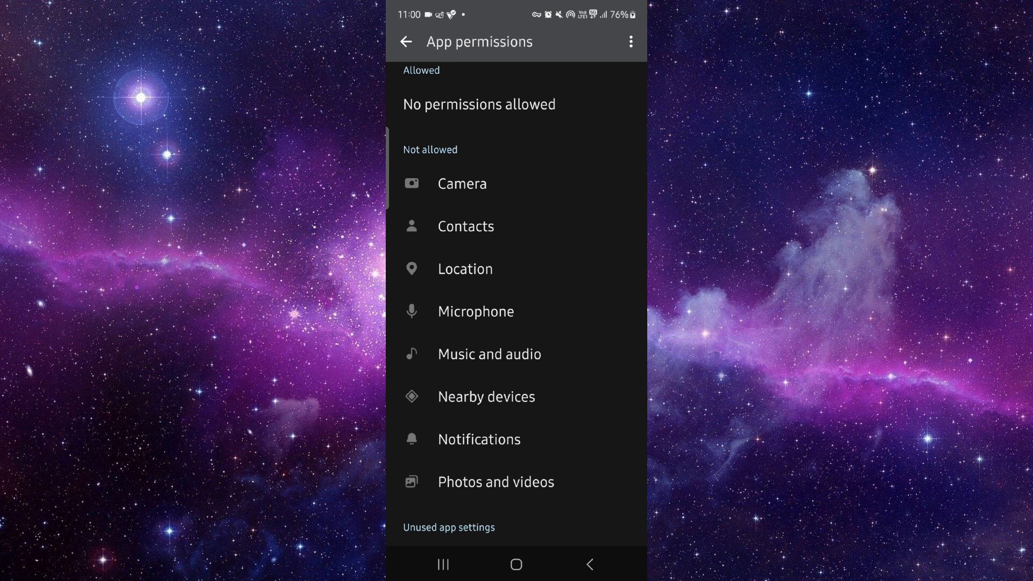